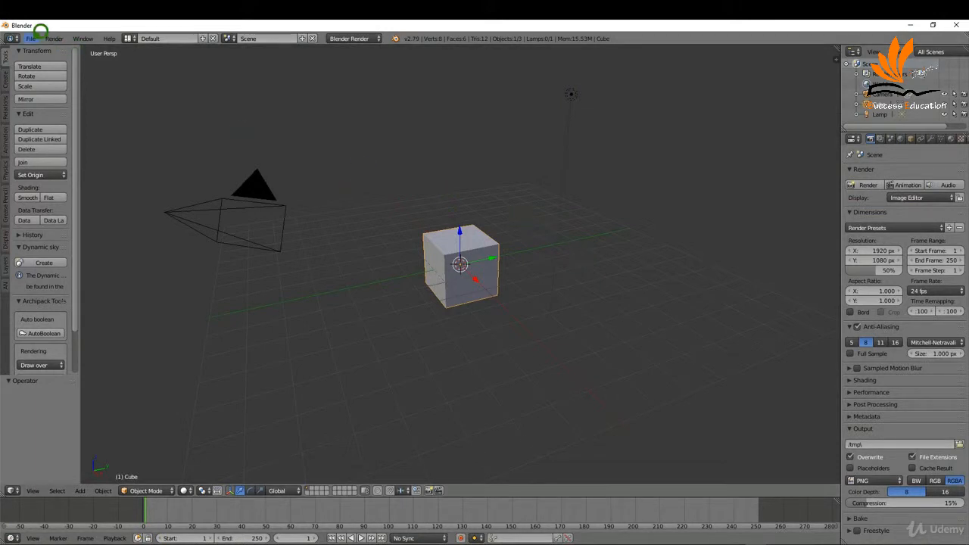
# View the Insane Bump plugin page, then show Google Images results for stone texture.
pyautogui.click(31, 39)
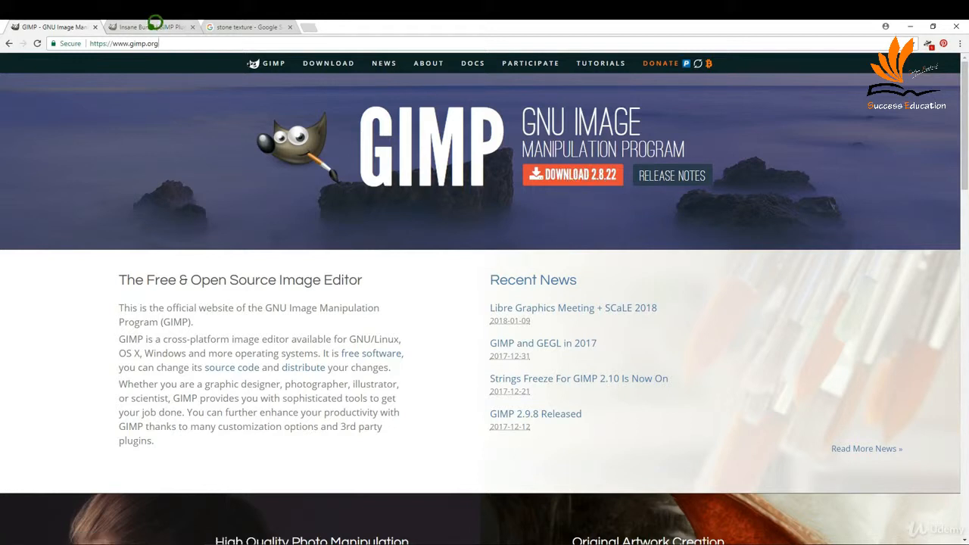
pyautogui.click(144, 27)
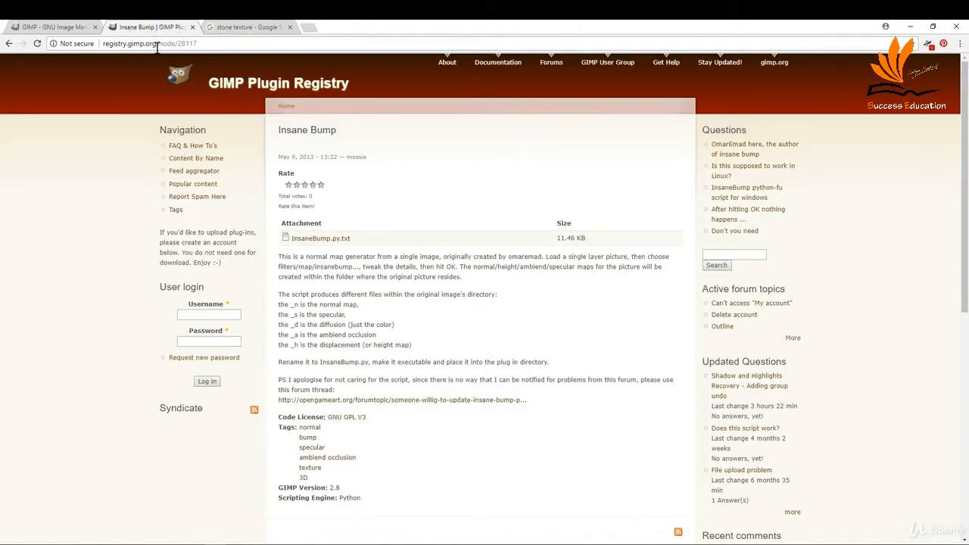
pyautogui.moveTo(182, 75)
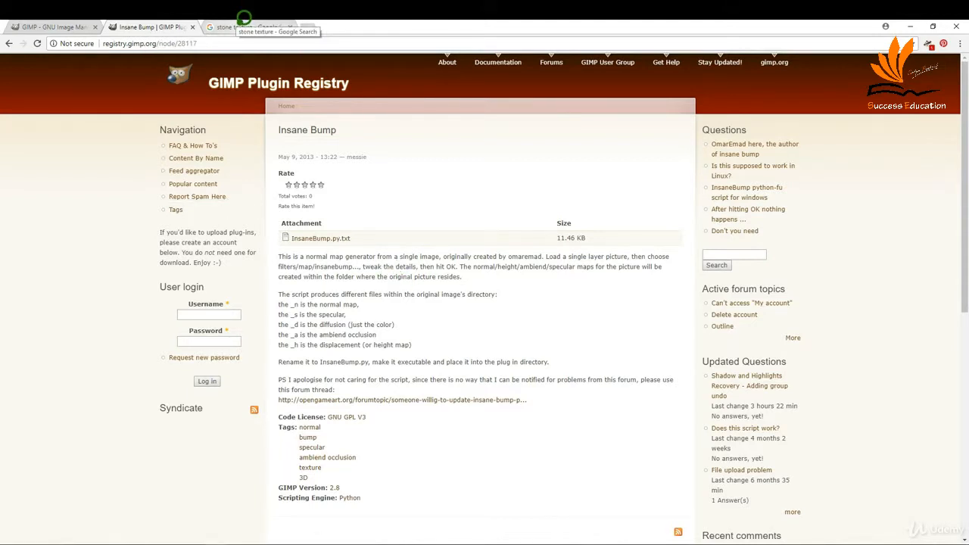
pyautogui.click(246, 27)
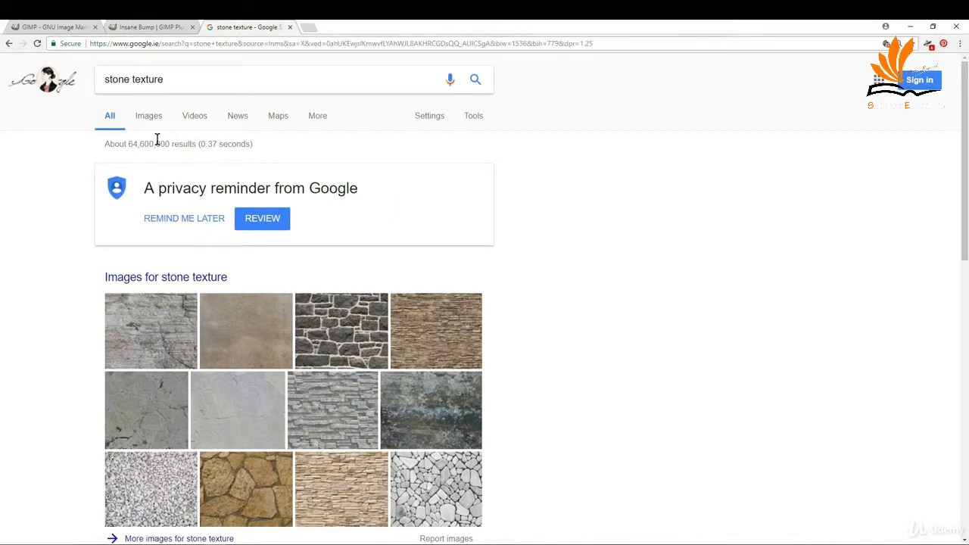
pyautogui.click(149, 115)
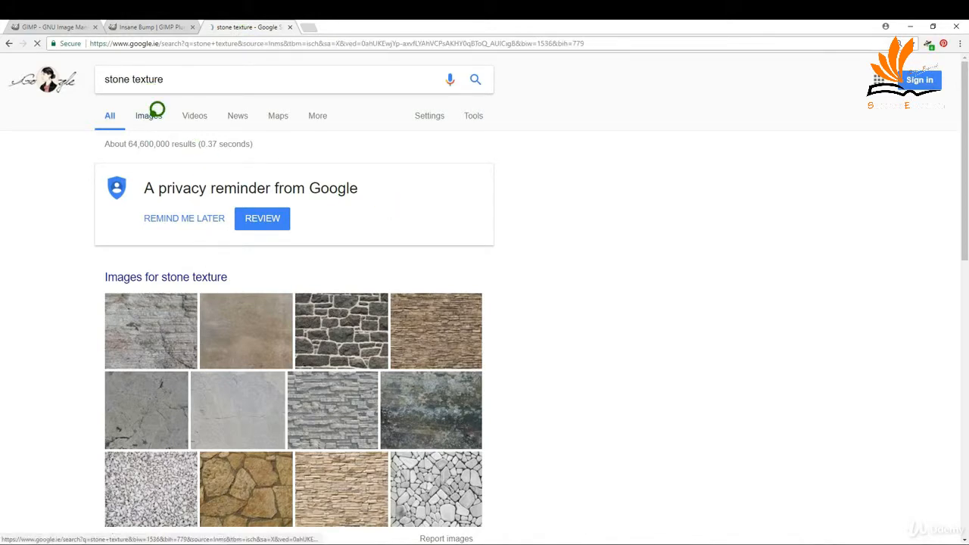
pyautogui.click(148, 115)
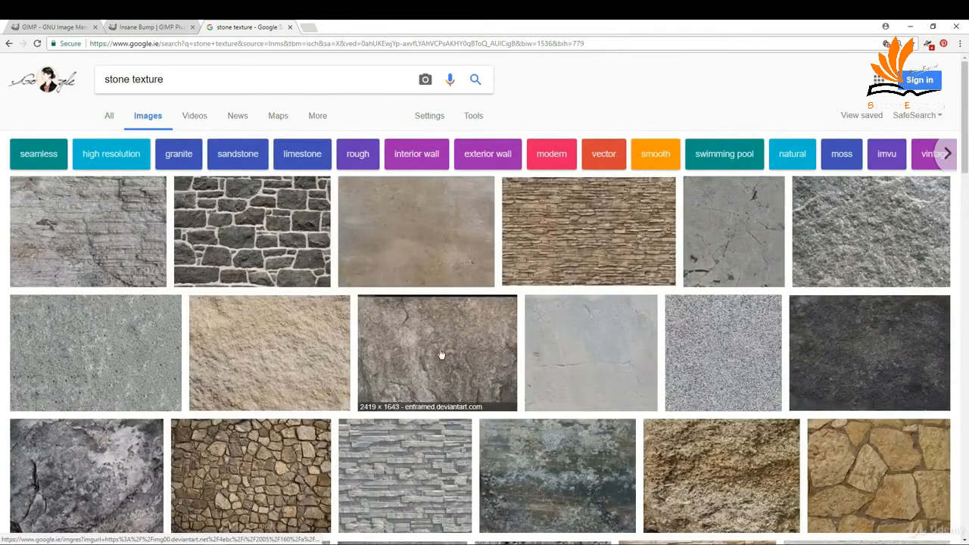
pyautogui.moveTo(424, 457)
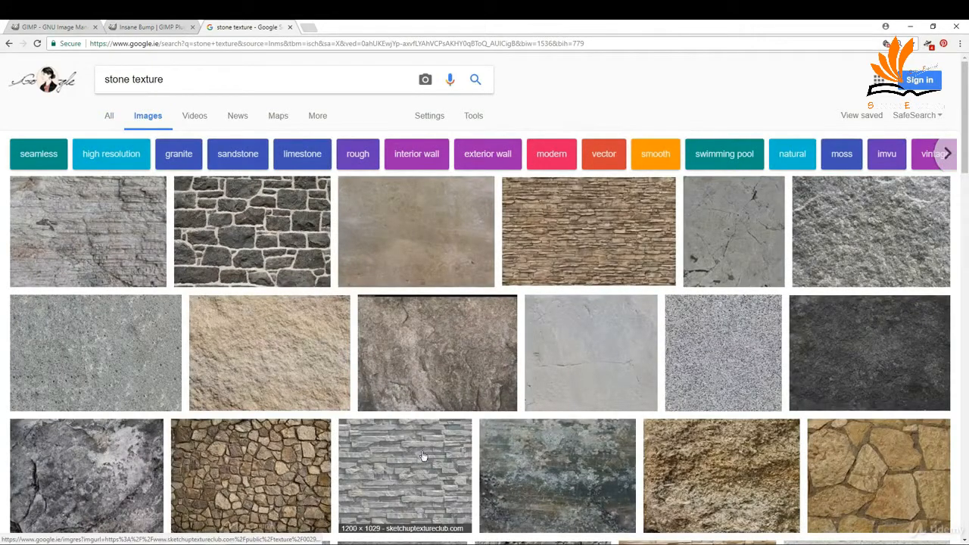
pyautogui.moveTo(664, 533)
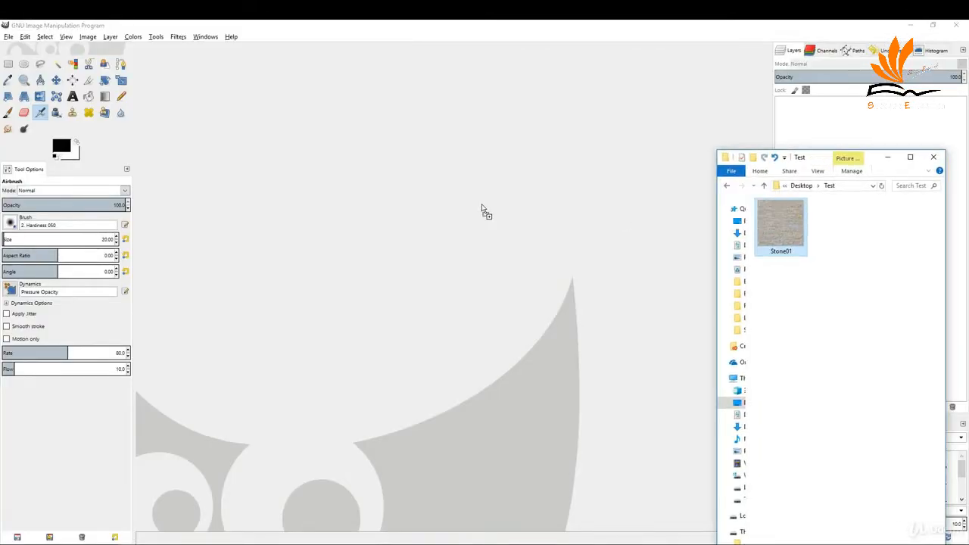
# Run Filters > Map > Insane Bump on Stone01 with default settings to generate its texture maps.
pyautogui.doubleClick(782, 224)
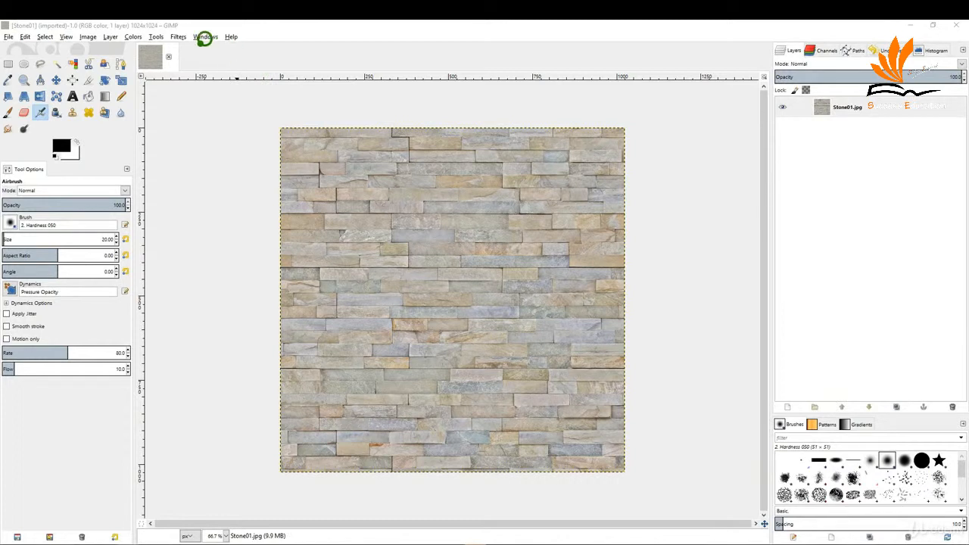
pyautogui.click(179, 36)
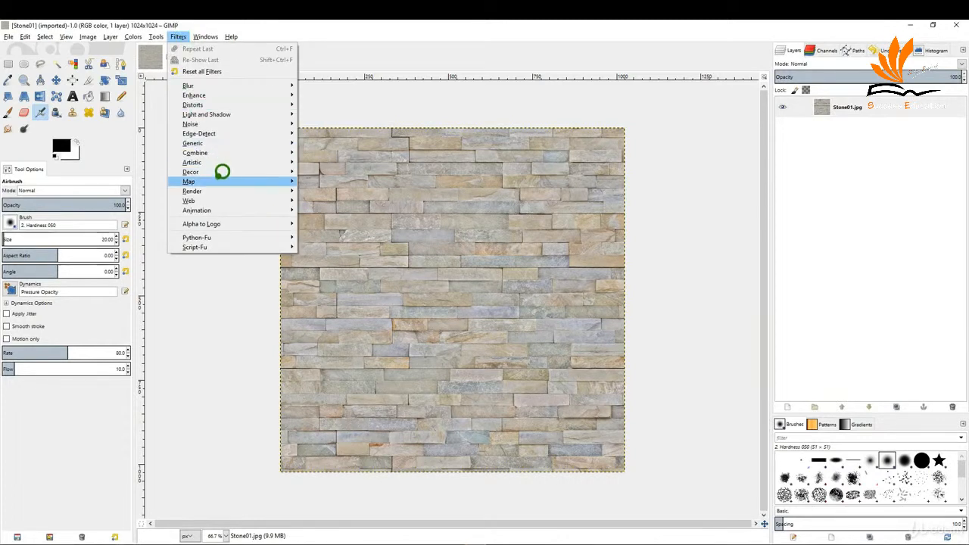
pyautogui.moveTo(188, 181)
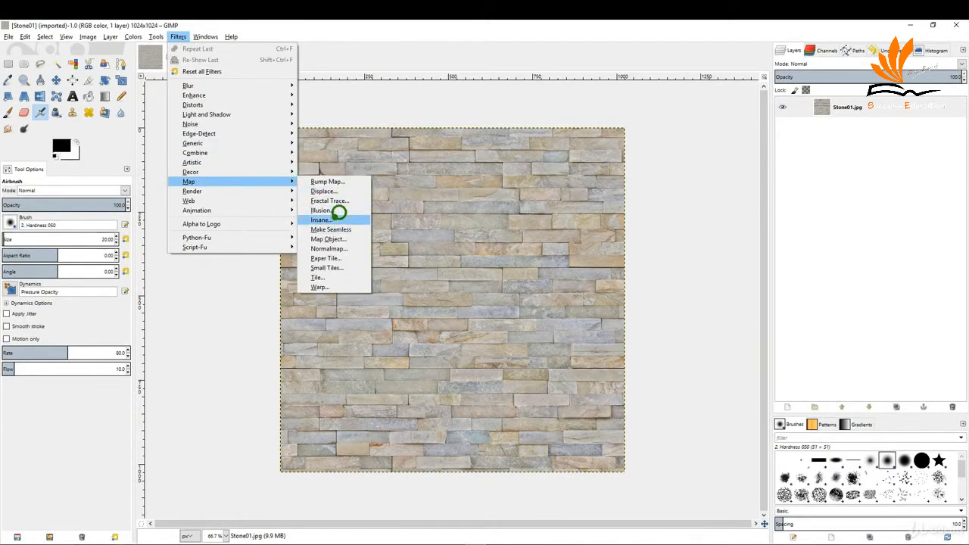
pyautogui.click(321, 220)
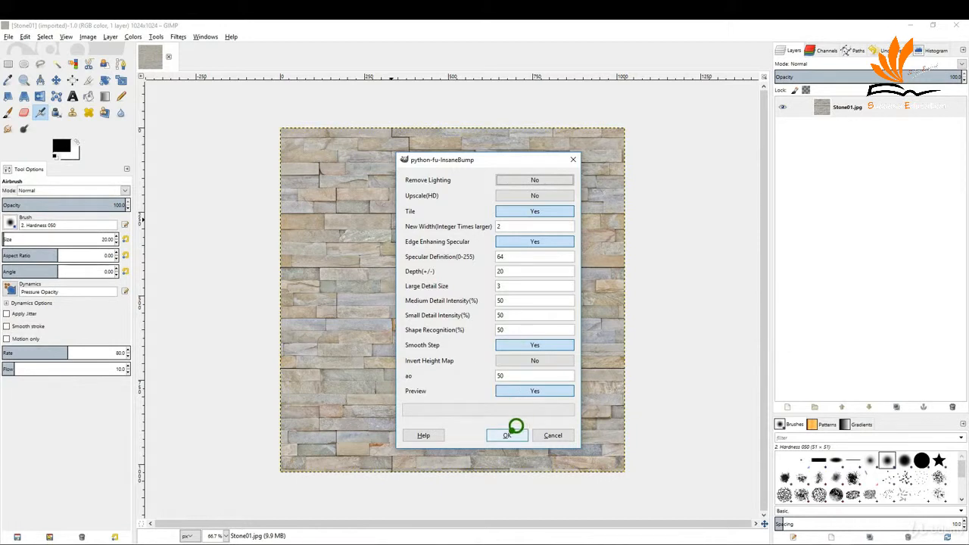
pyautogui.click(507, 436)
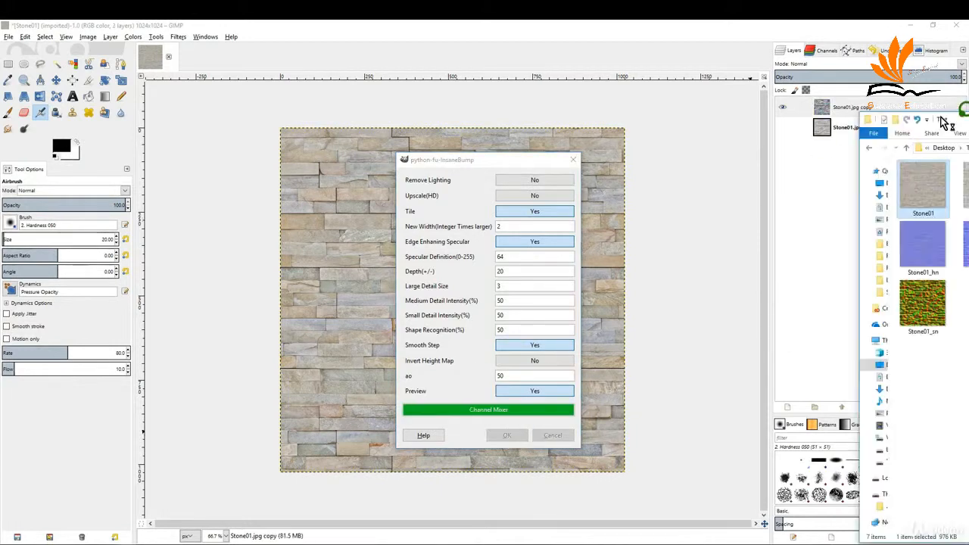
pyautogui.click(506, 435)
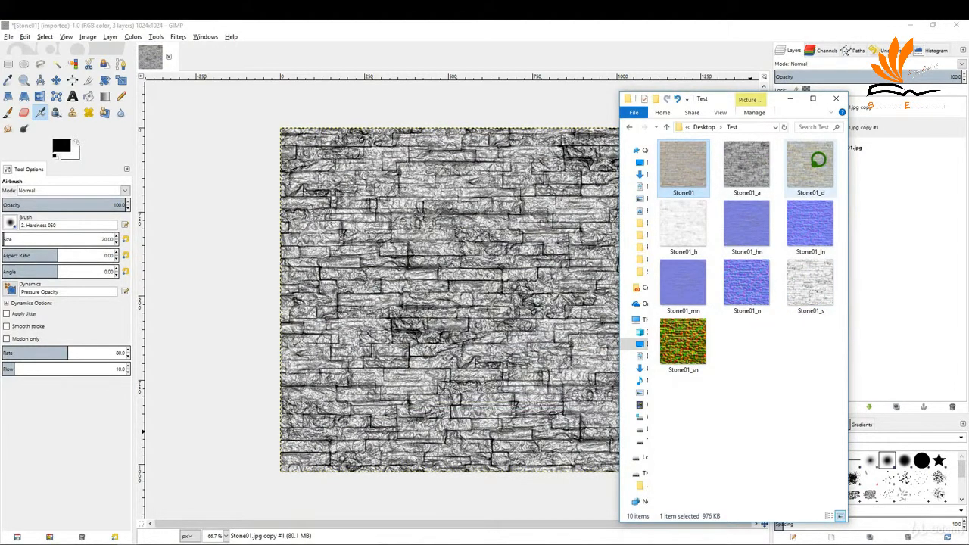
pyautogui.moveTo(772, 259)
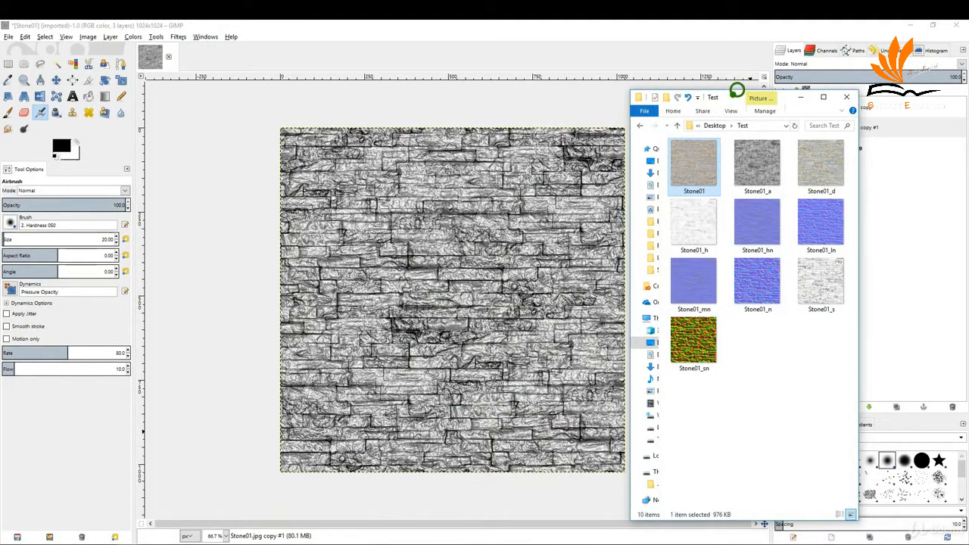
pyautogui.click(847, 96)
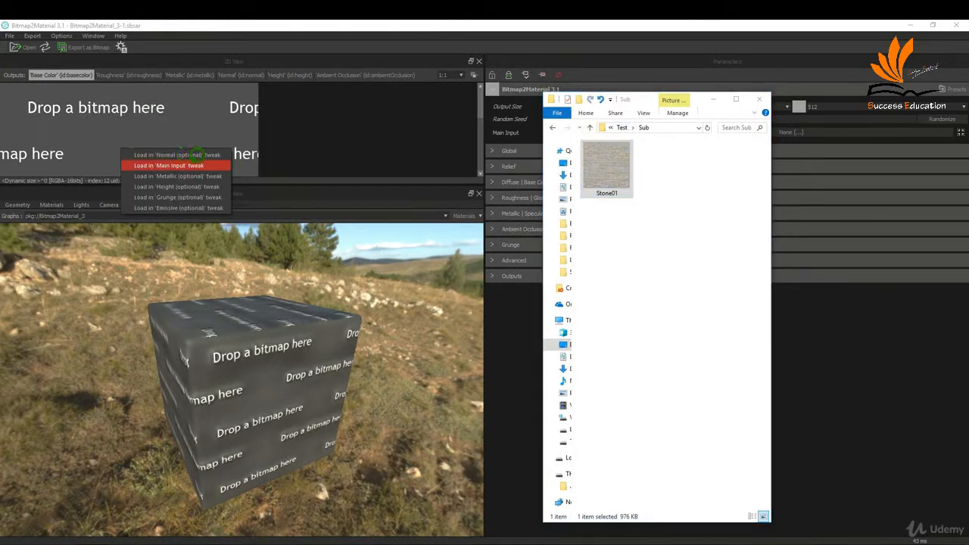
# Load Stone01 as main input at output size 1024 and set the Sub folder as export destination.
pyautogui.click(168, 165)
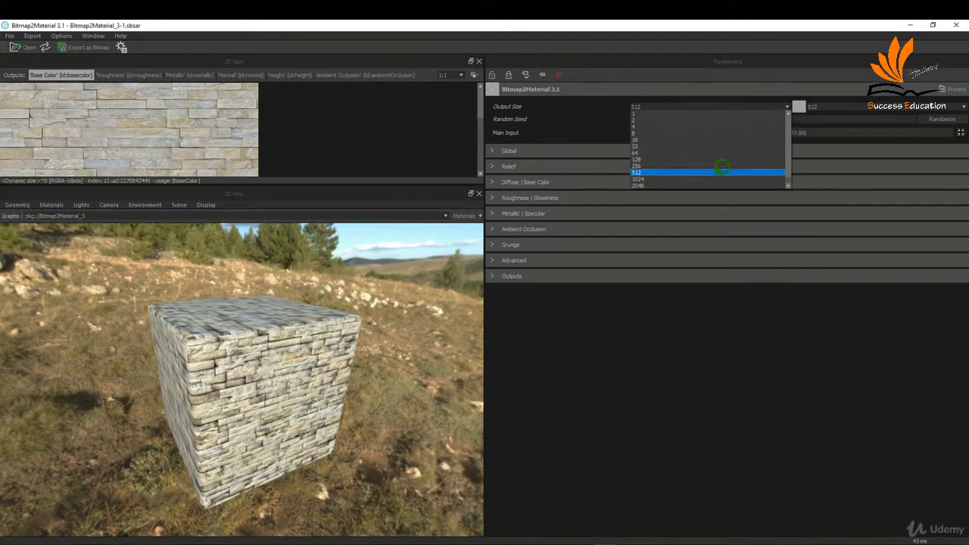
pyautogui.click(639, 178)
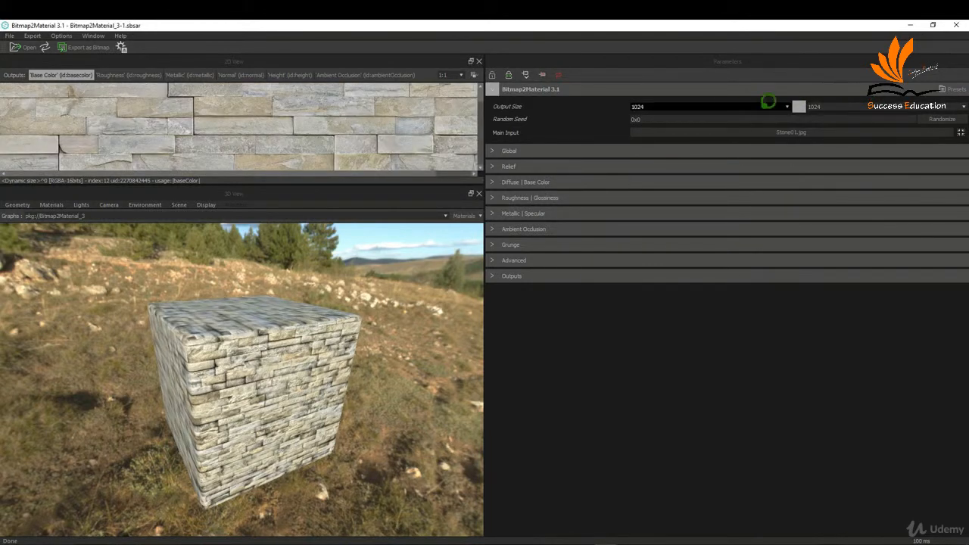
pyautogui.click(88, 47)
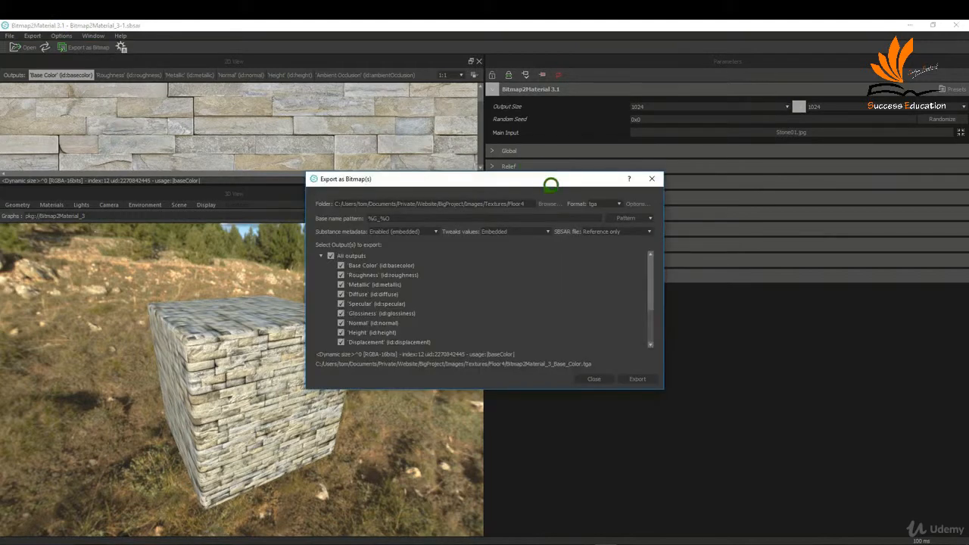
pyautogui.click(548, 203)
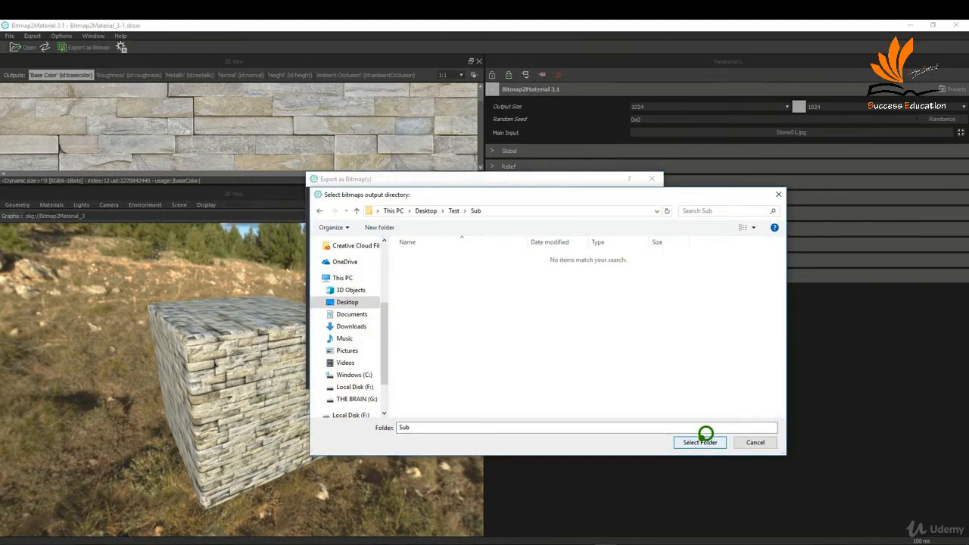
pyautogui.click(700, 443)
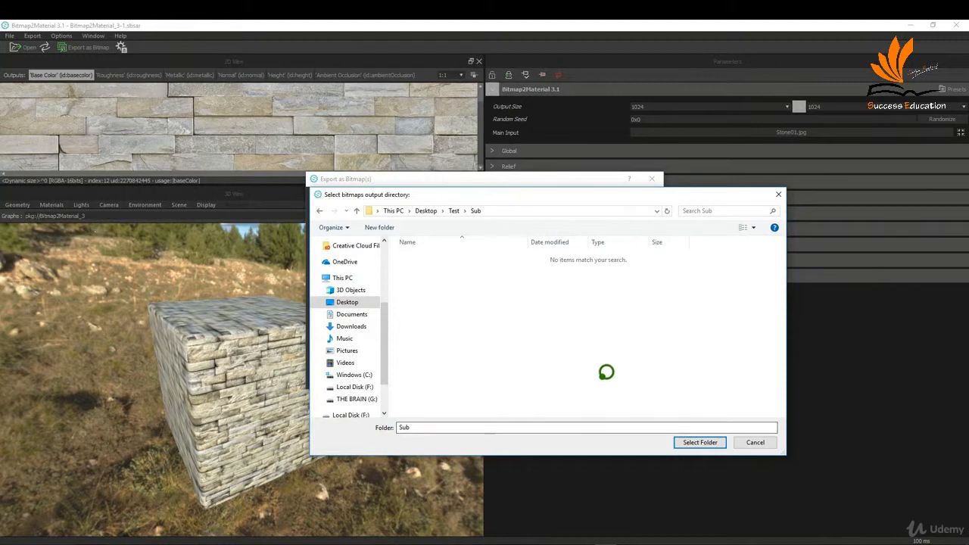
pyautogui.click(700, 442)
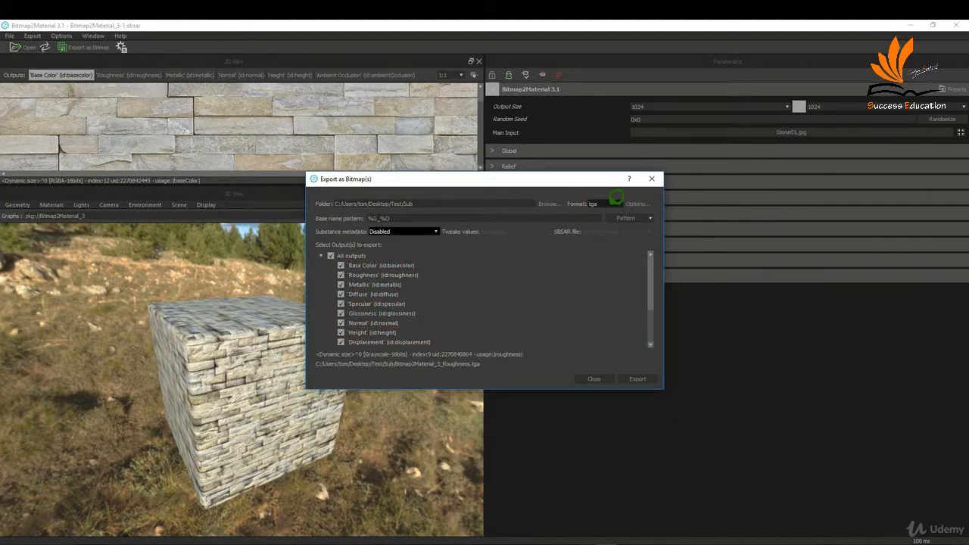
# Choose the image format and export all checked output maps as bitmaps.
pyautogui.click(618, 203)
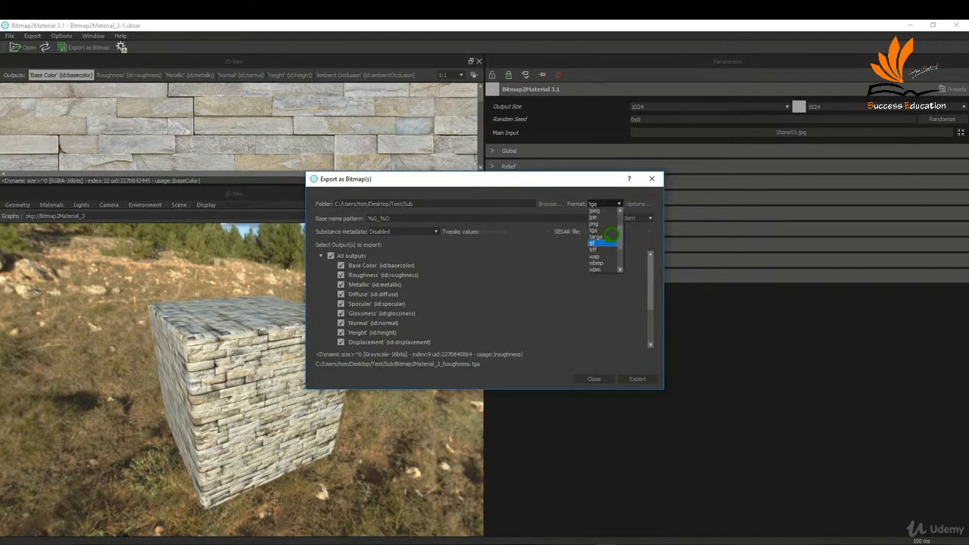
pyautogui.click(594, 242)
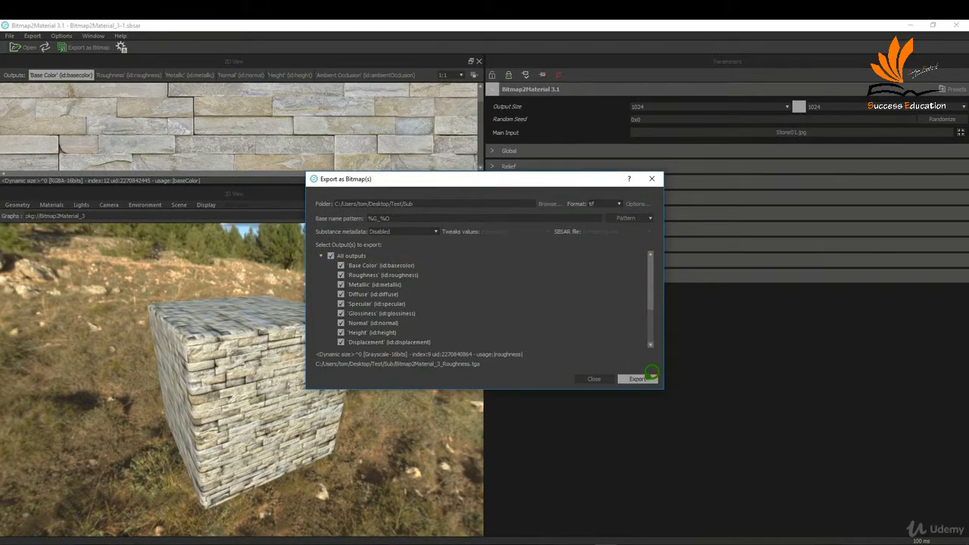
pyautogui.click(593, 379)
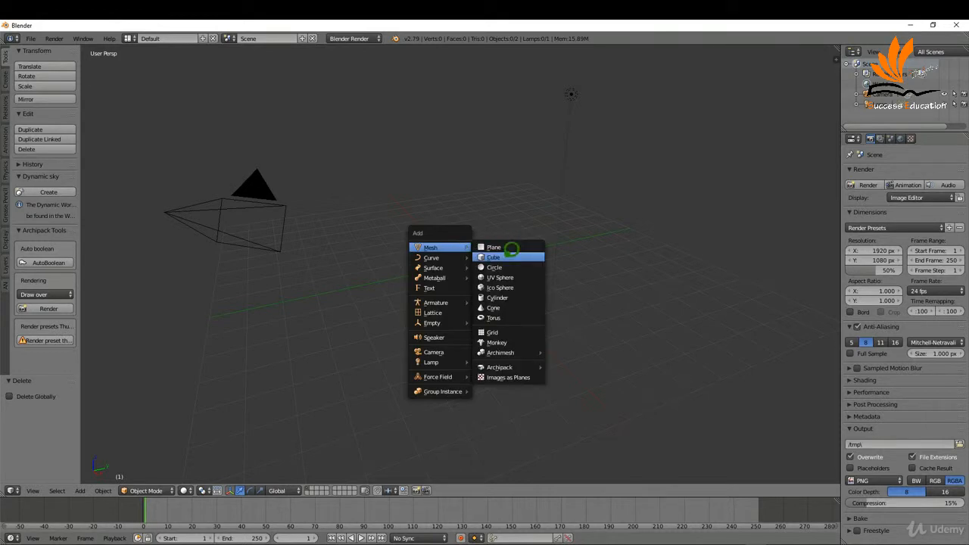
# Add a cube mesh to the scene.
pyautogui.click(493, 257)
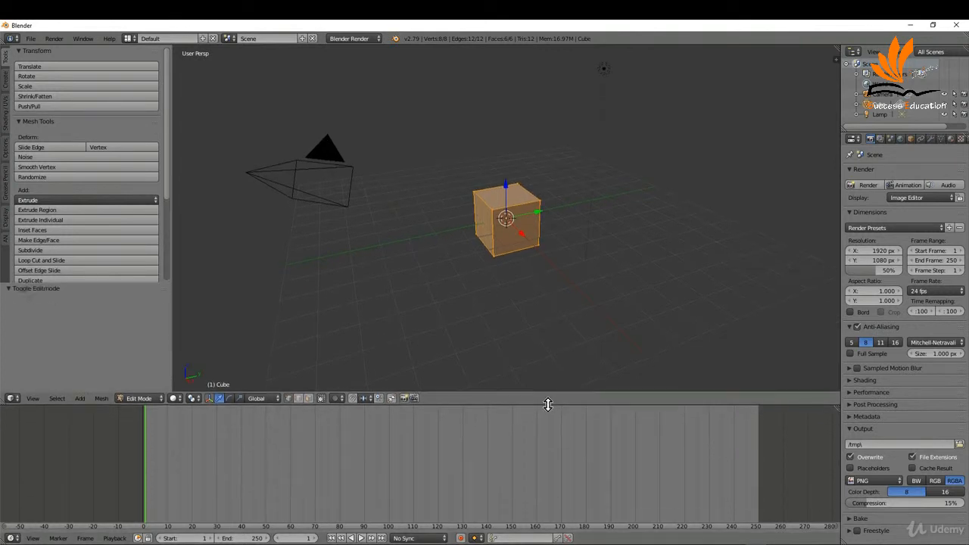
# Make the lower panel a UV/Image Editor and add a second cube in Object Mode.
pyautogui.click(12, 398)
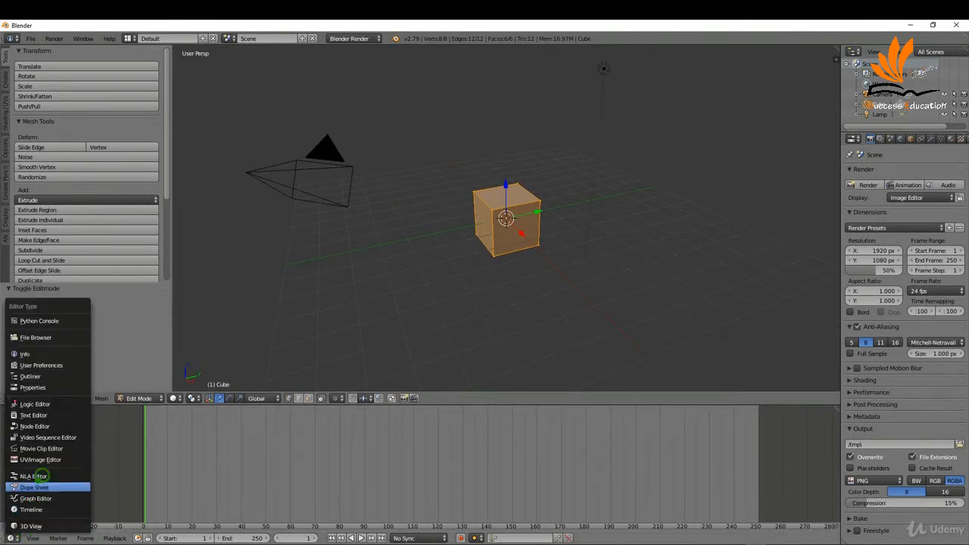
pyautogui.click(41, 460)
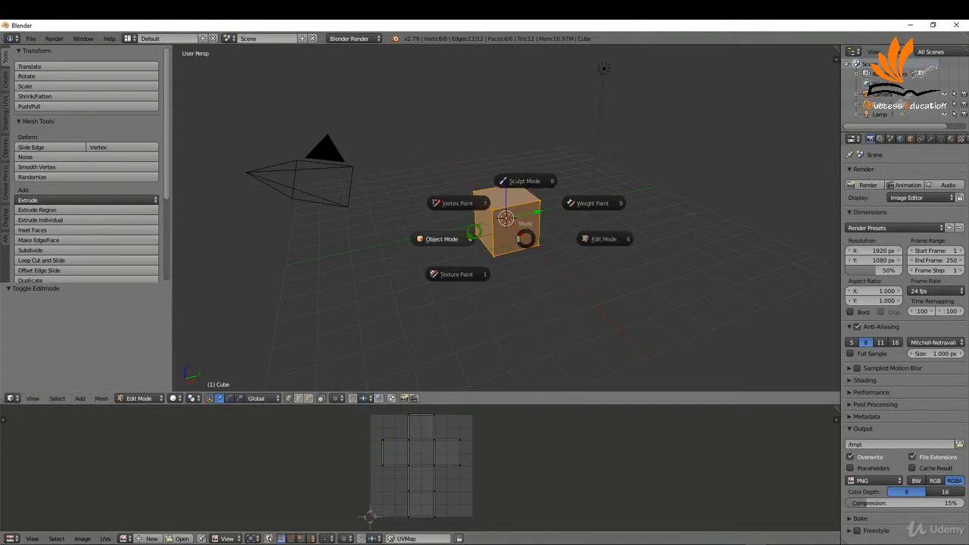
pyautogui.click(442, 239)
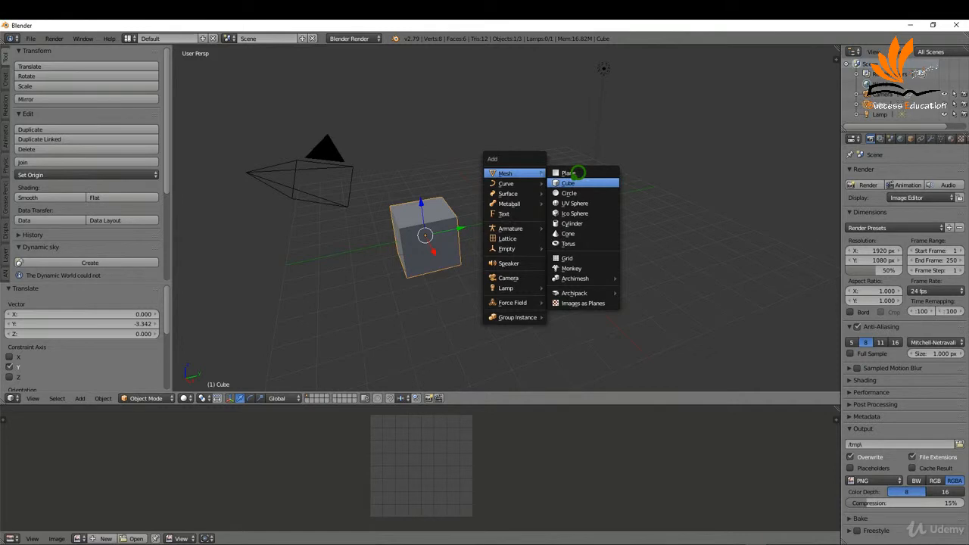
pyautogui.click(566, 182)
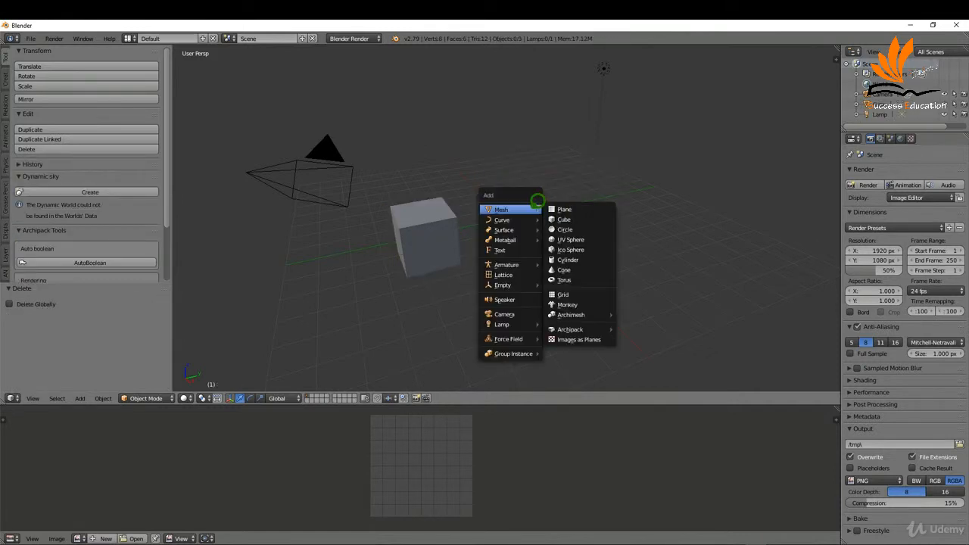
pyautogui.click(564, 220)
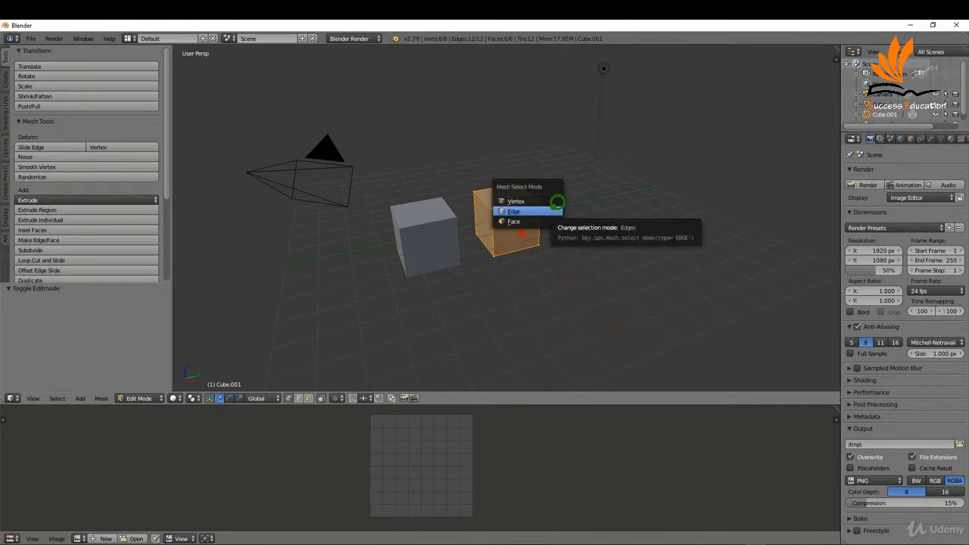
# In edge select, mark the chosen edges as seams and unwrap the cube.
pyautogui.click(514, 212)
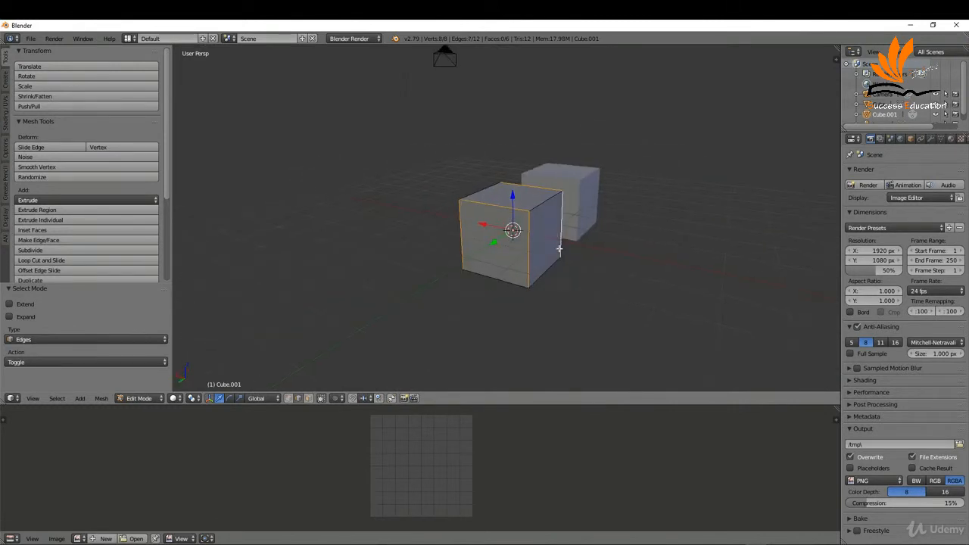
pyautogui.moveTo(453, 261)
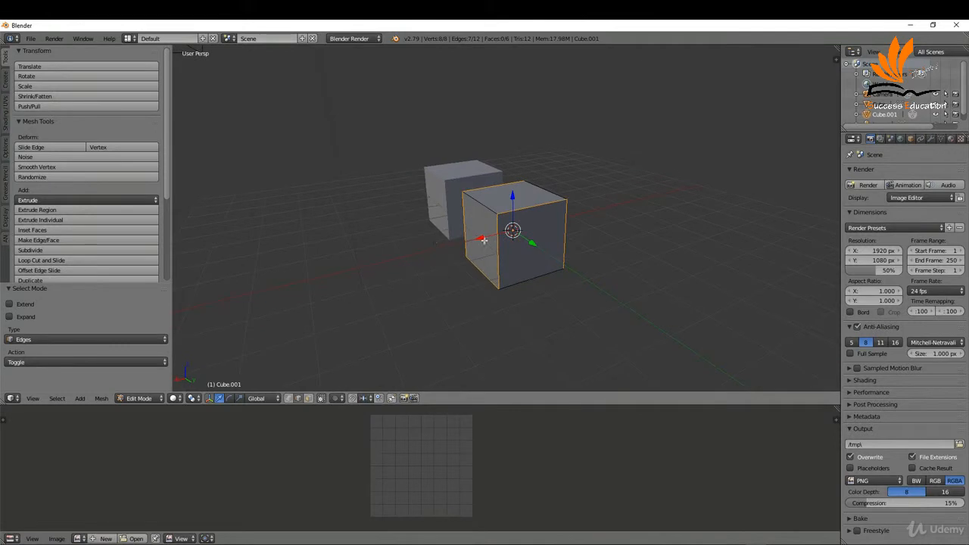
pyautogui.moveTo(557, 229)
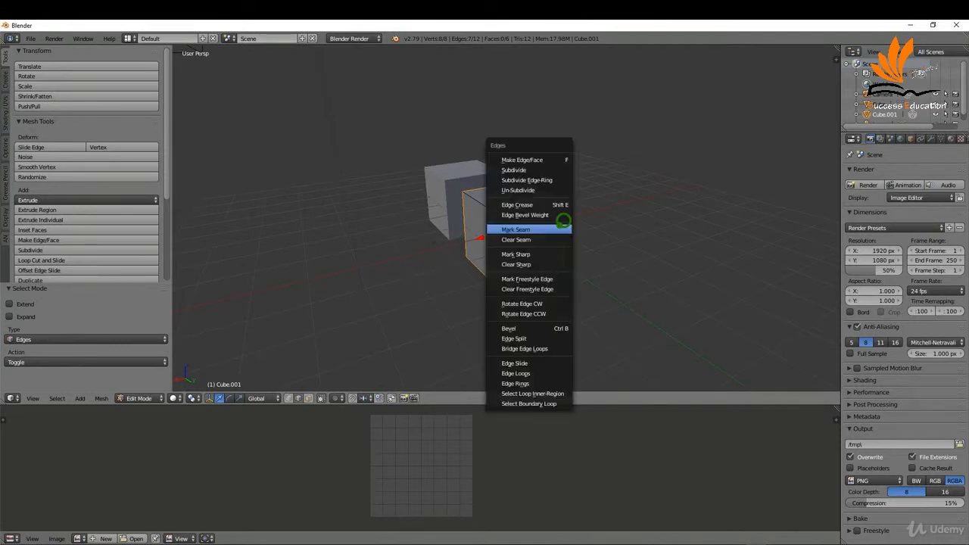
pyautogui.click(515, 230)
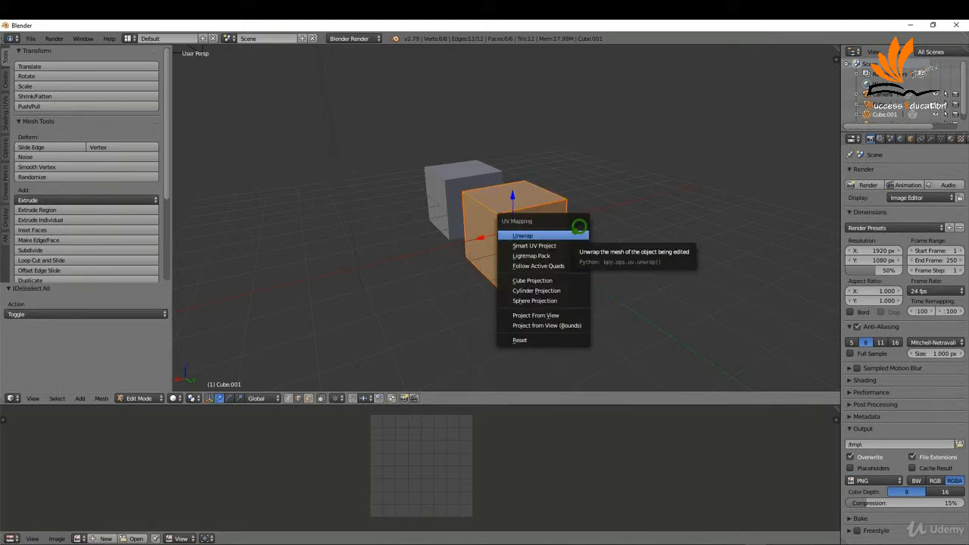
pyautogui.click(523, 236)
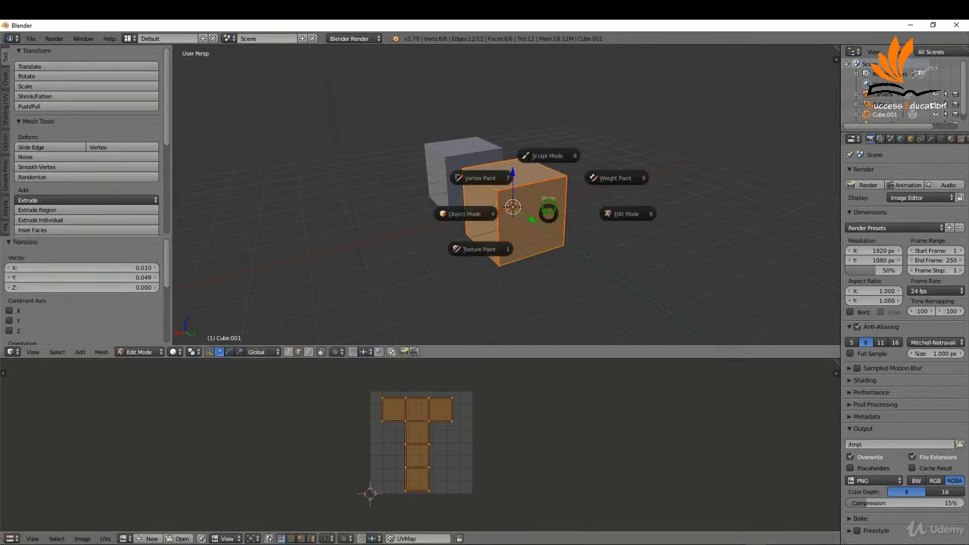
# Return to Object Mode and switch the render engine to Cycles Render.
pyautogui.click(463, 213)
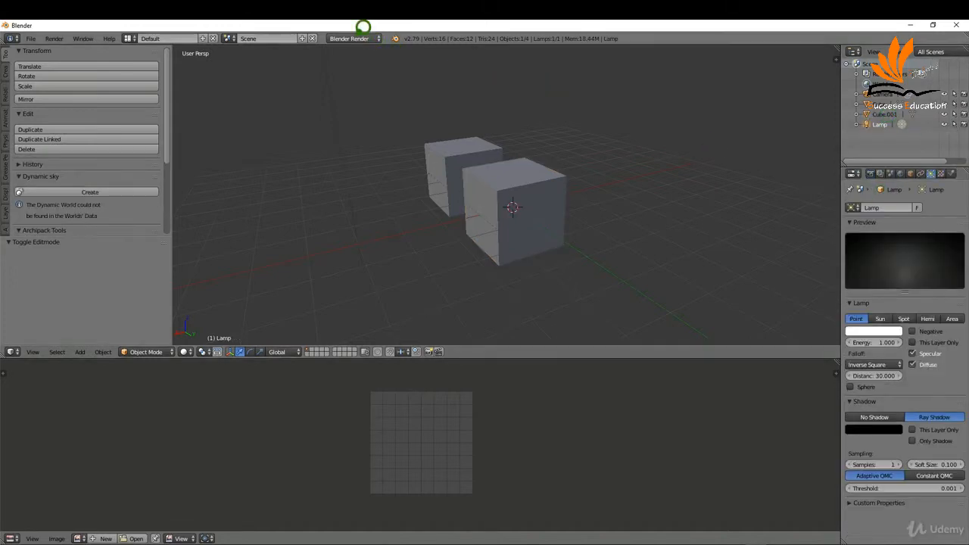
pyautogui.click(352, 40)
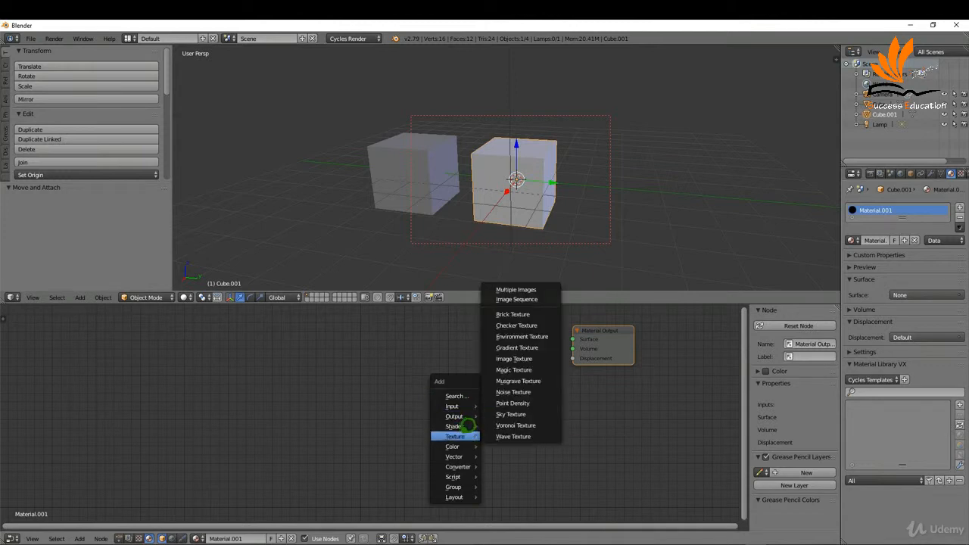
pyautogui.moveTo(454, 428)
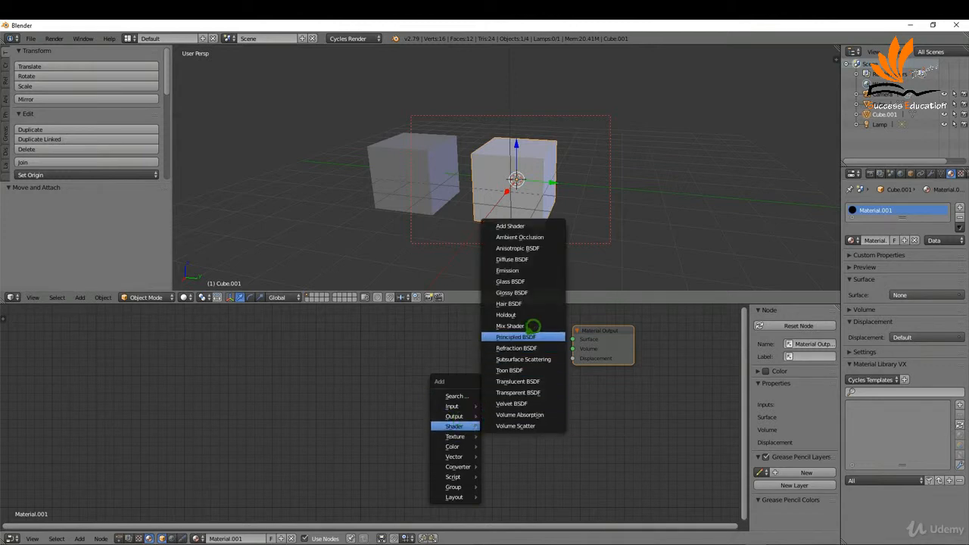
# Add a Principled BSDF shader node to the material.
pyautogui.click(516, 337)
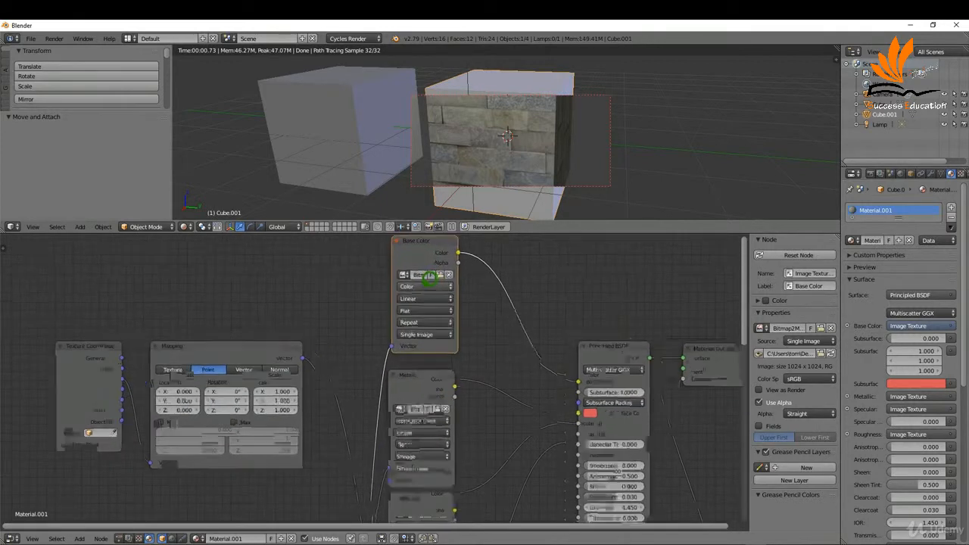
# Assign a Bitmap2Material map to an image node and browse for the bottom node's image.
pyautogui.click(424, 274)
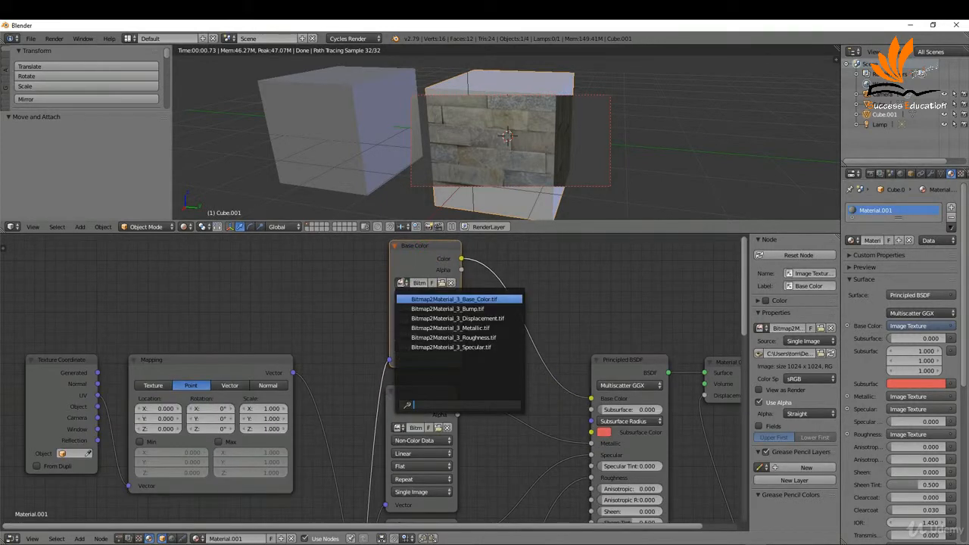
pyautogui.click(455, 298)
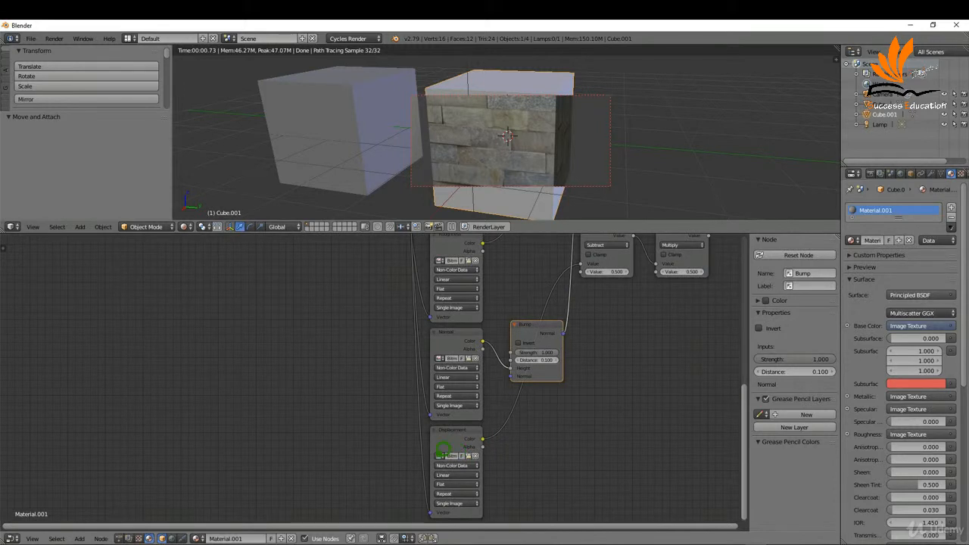
pyautogui.click(456, 357)
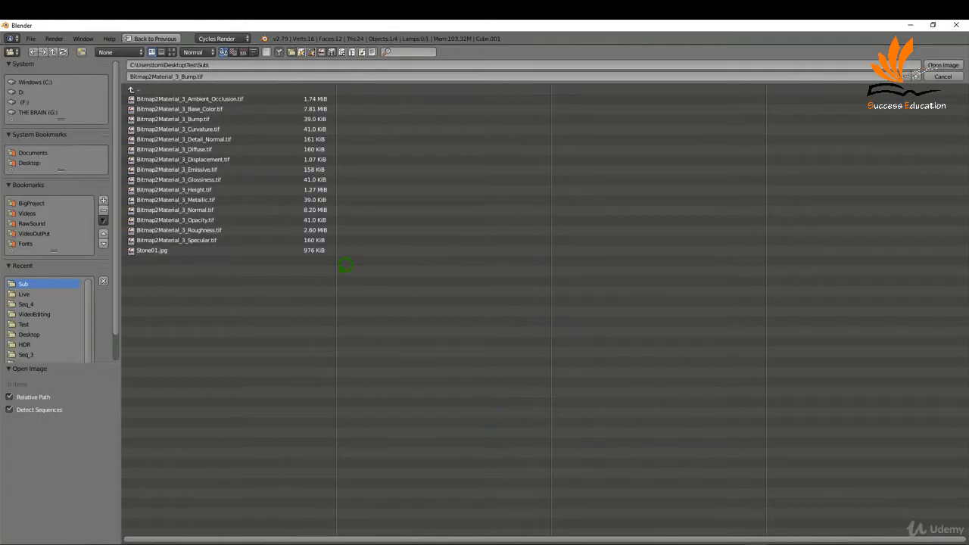
# Load Bitmap2Material_3_Normal.tif and insert a Normal Map node into the normal connection.
pyautogui.click(175, 209)
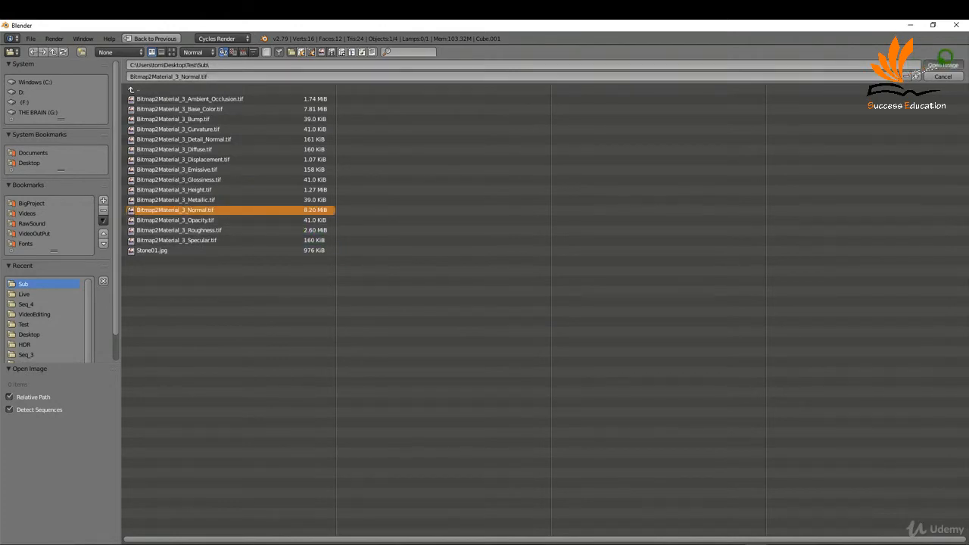
pyautogui.click(942, 63)
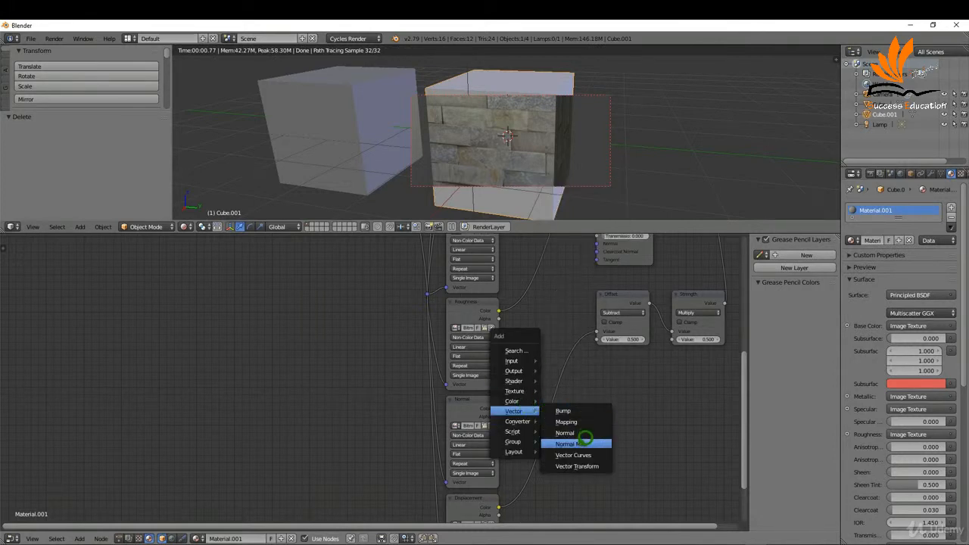
pyautogui.click(566, 444)
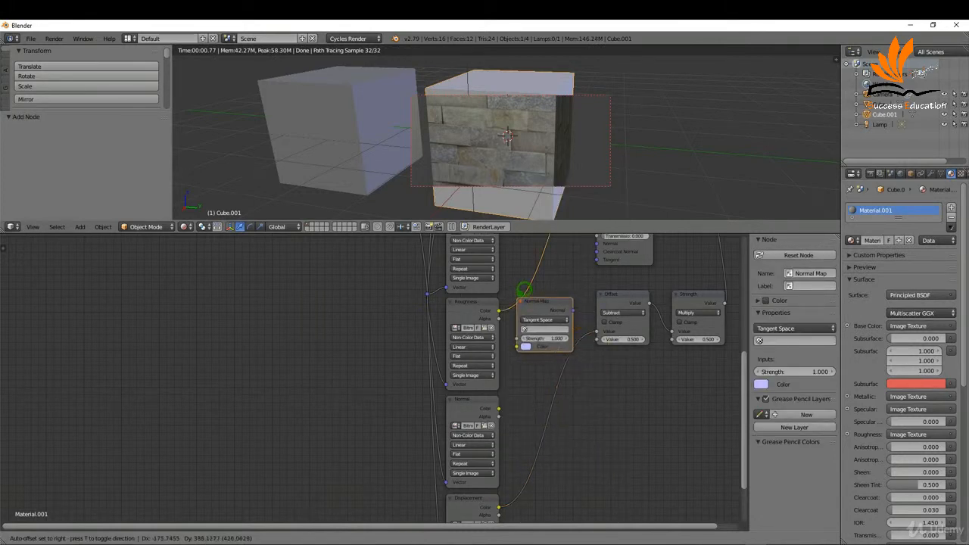
pyautogui.moveTo(546, 326); pyautogui.dragTo(599, 416)
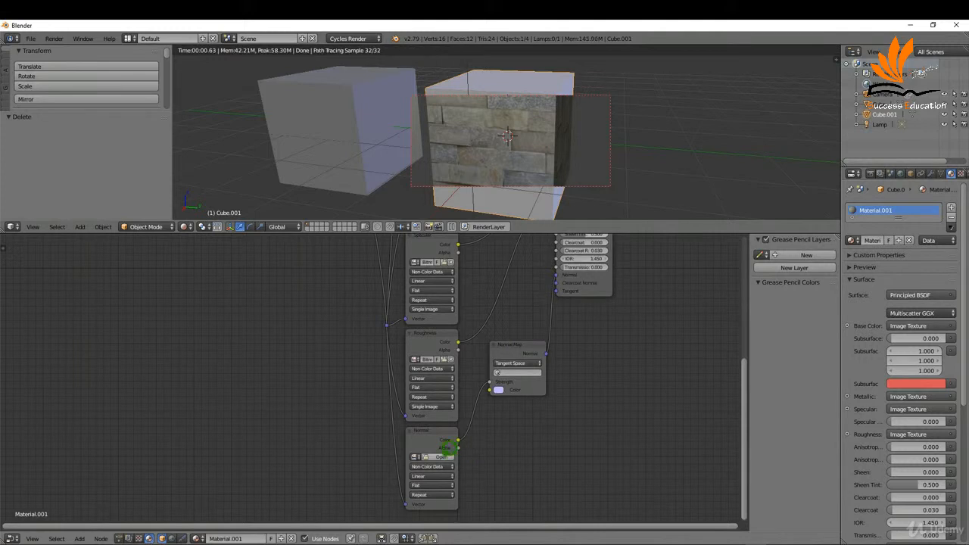
# Load a Stone01 JPG from the Text folder into the bottom image texture node.
pyautogui.click(439, 458)
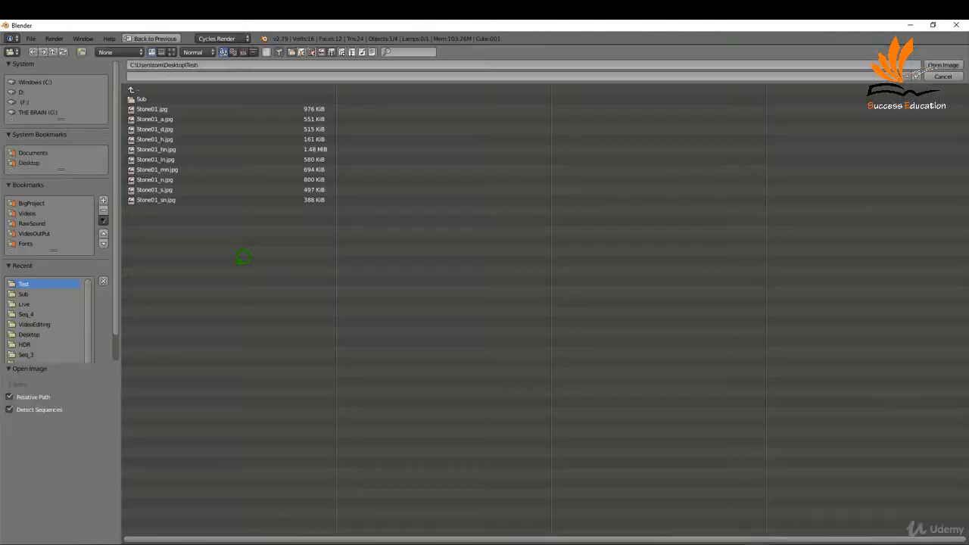
pyautogui.click(155, 150)
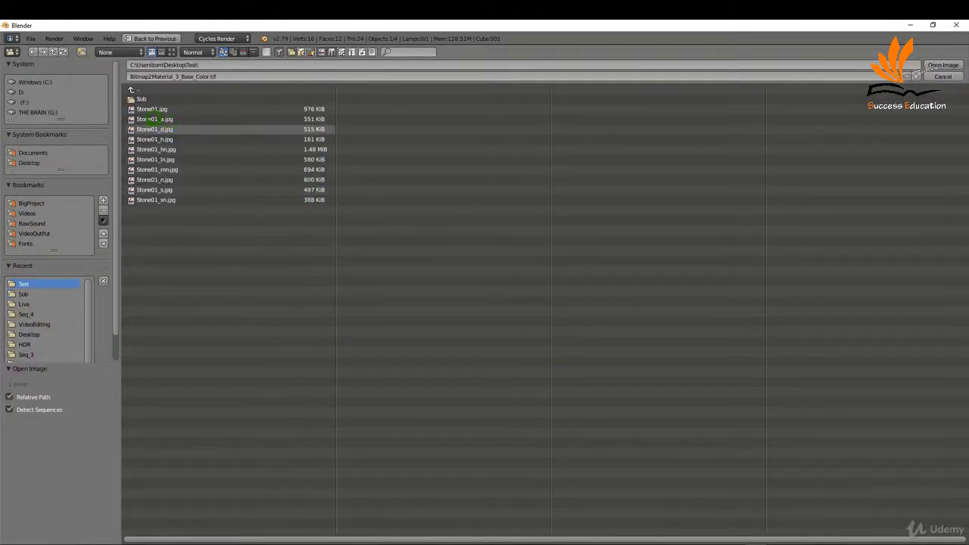
pyautogui.click(155, 128)
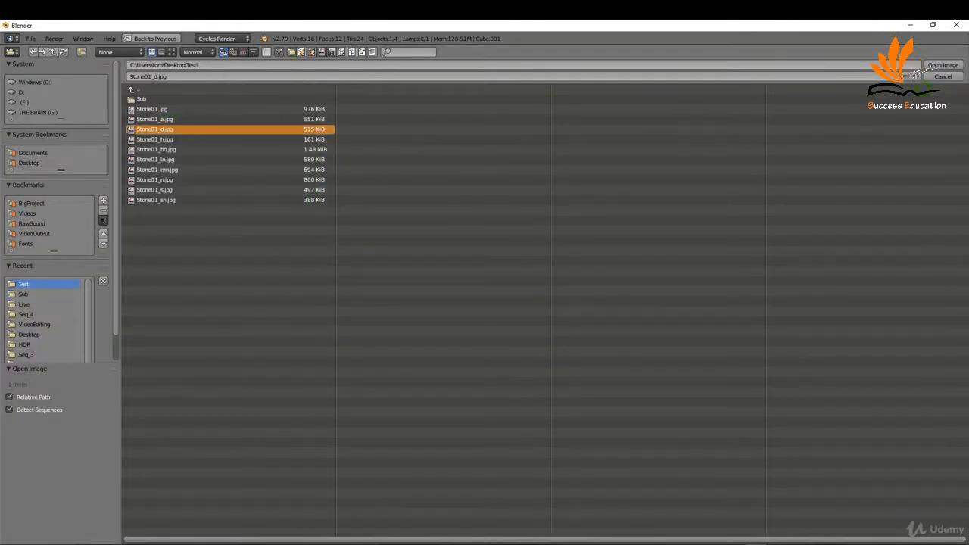
pyautogui.click(942, 63)
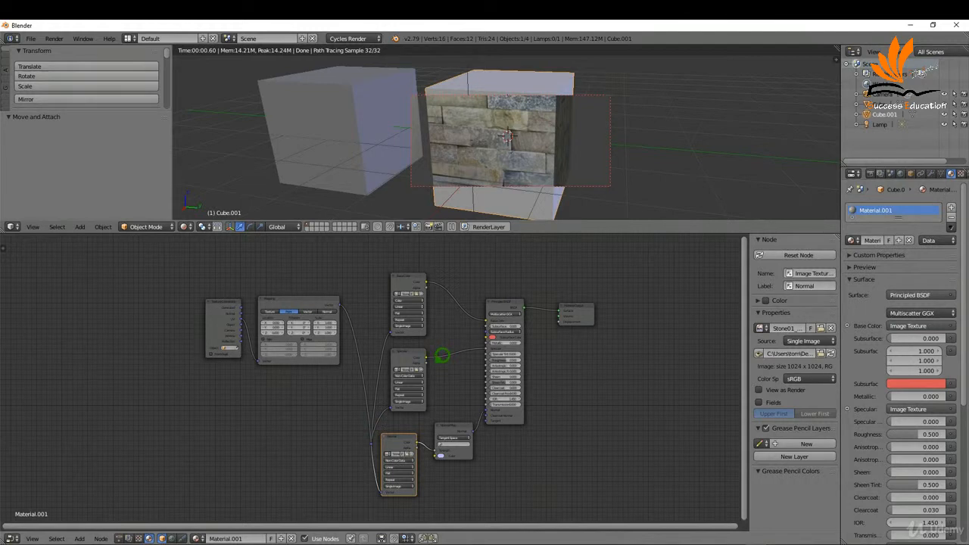
pyautogui.moveTo(637, 365)
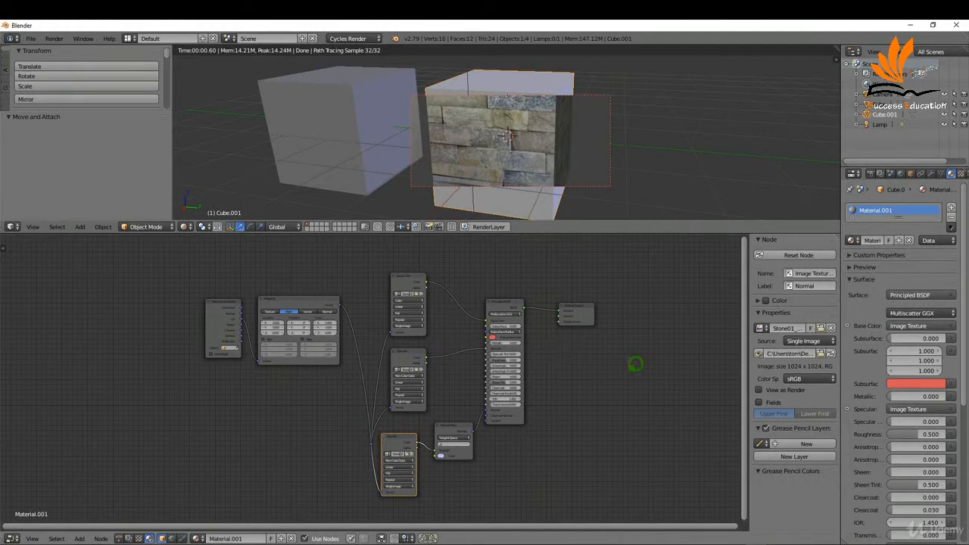
pyautogui.moveTo(615, 357)
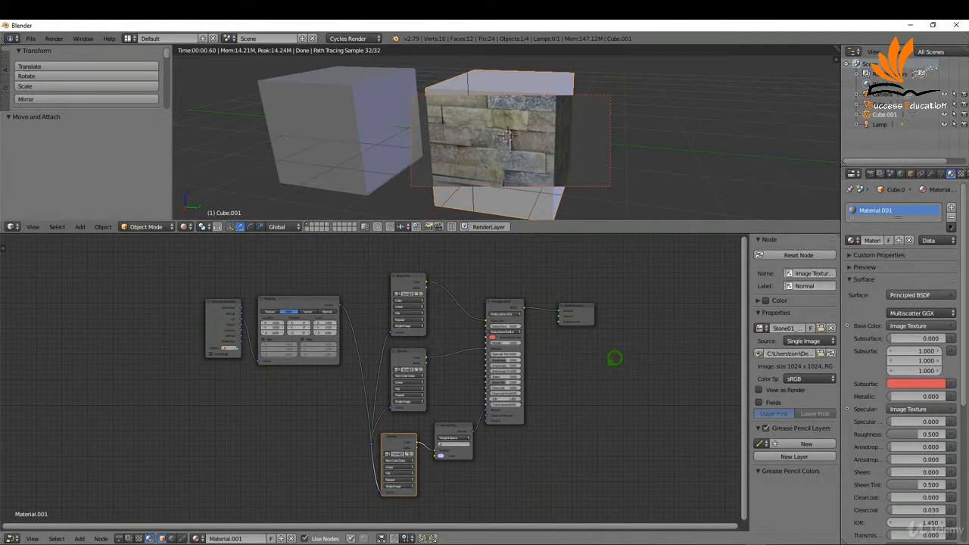